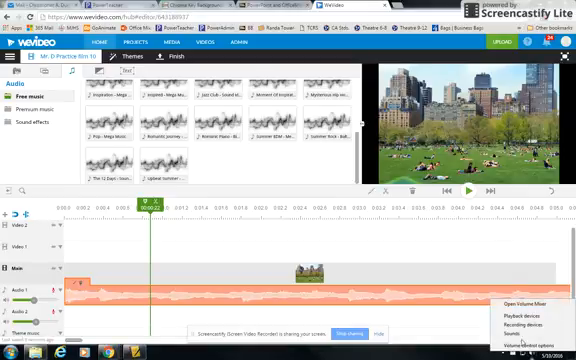
Open the Recording devices list from the taskbar speaker icon.
left_click(524, 296)
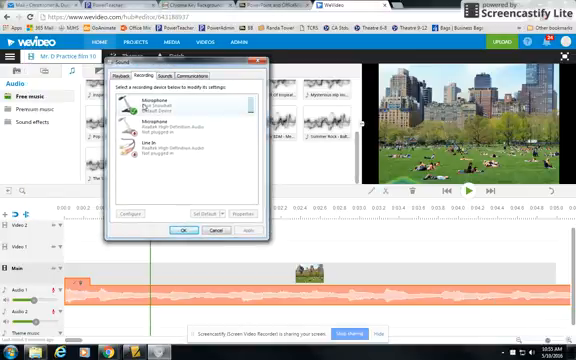
Select the Microphone entry and confirm it is the default recording device.
left_click(165, 103)
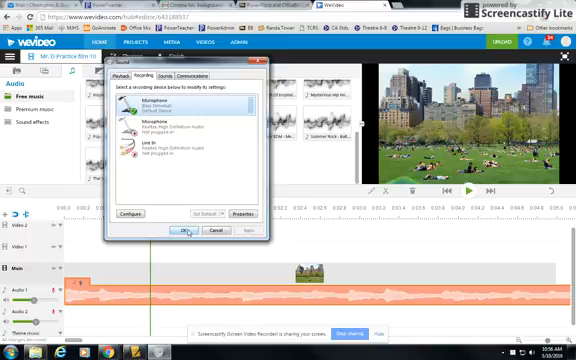
Confirm the Sound settings with OK and return to the WeVideo timeline.
left_click(183, 231)
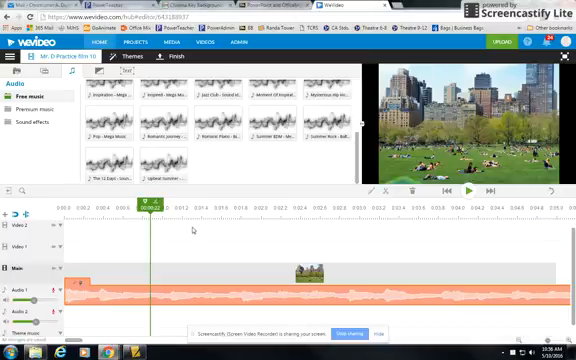
mouse_move(37, 300)
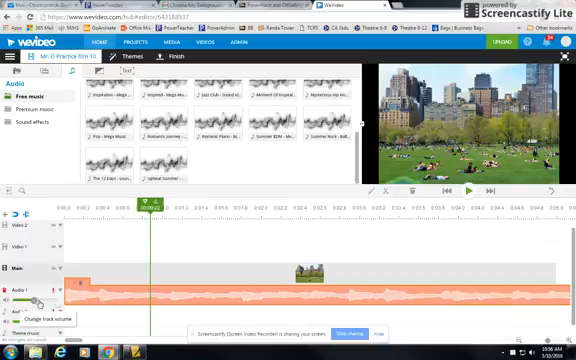